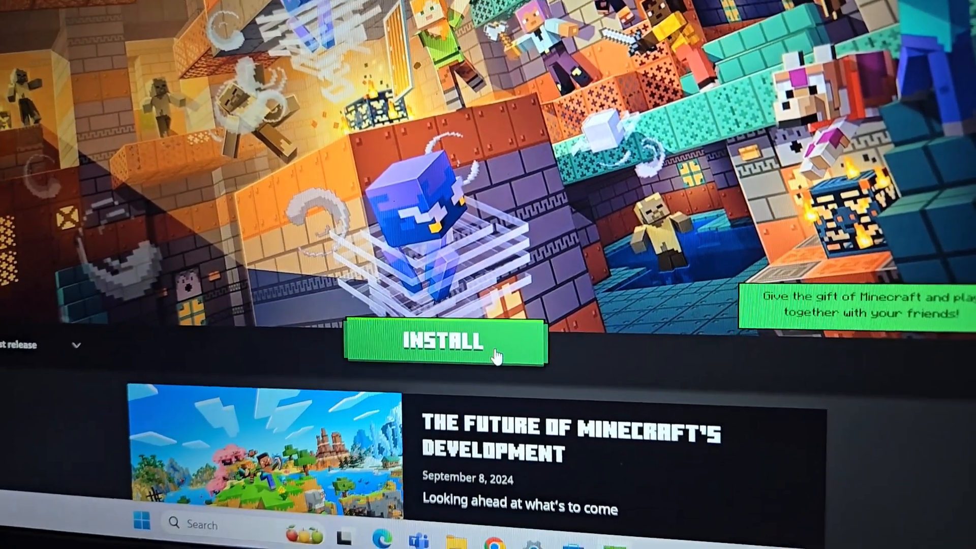
- Begin the Bedrock Edition install and confirm drive C as the install location
left_click(442, 343)
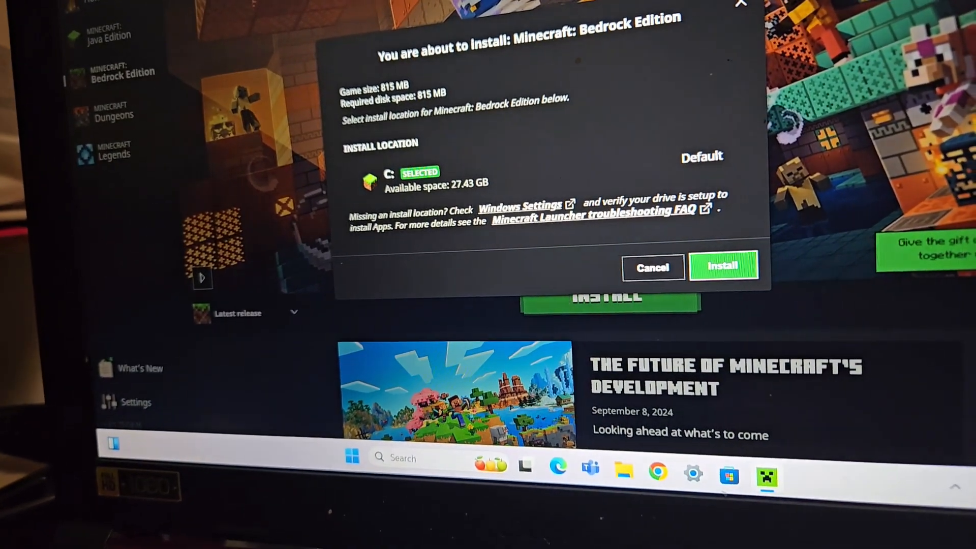
left_click(653, 267)
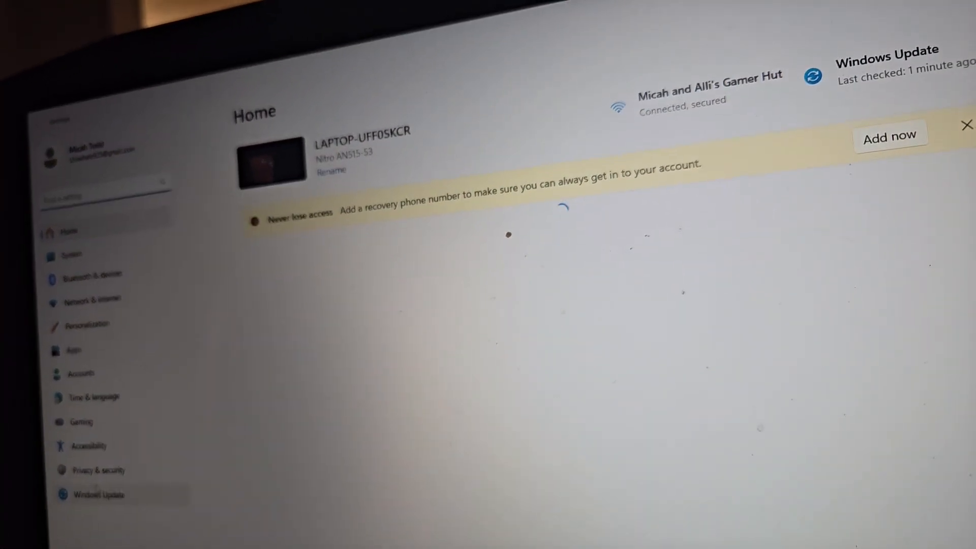
- Run a check for new updates from the Windows Update page
left_click(99, 494)
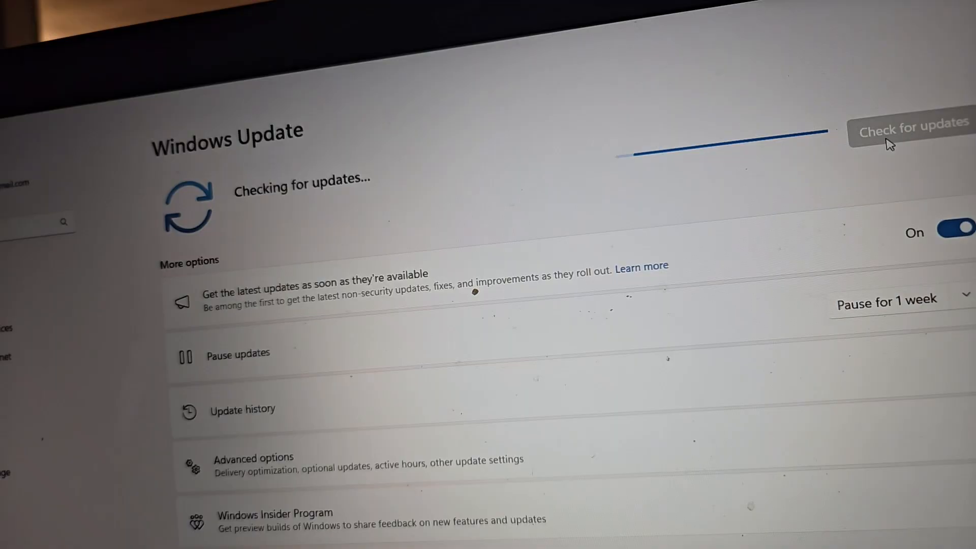
left_click(909, 129)
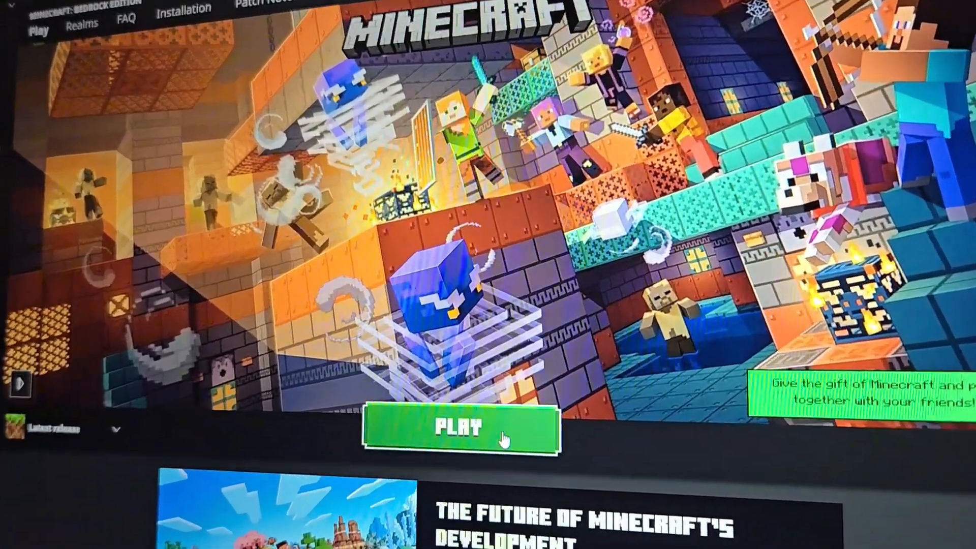
- Start the installed Bedrock Edition so its loading progress bar appears
left_click(458, 429)
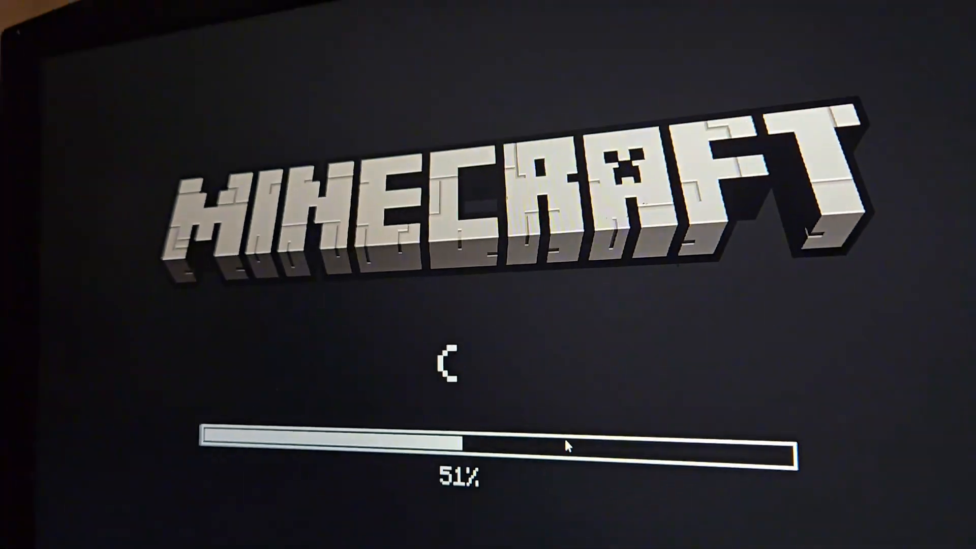